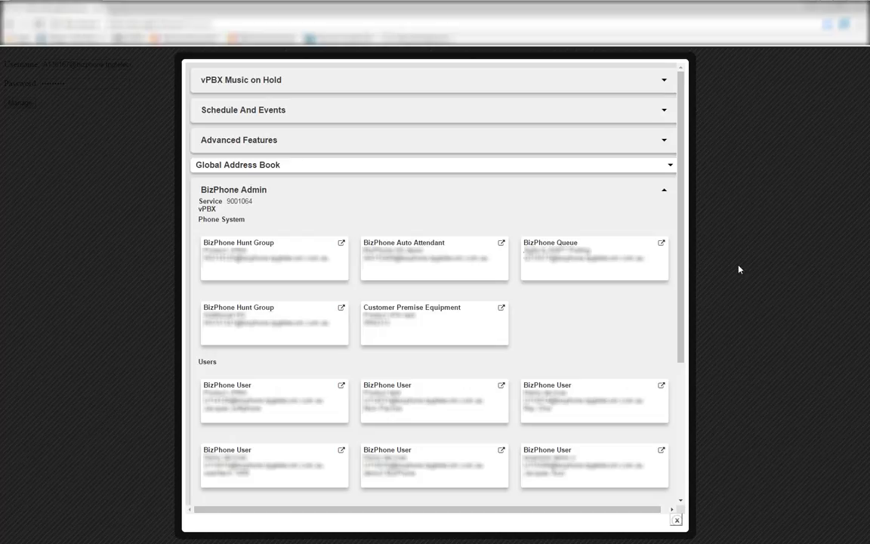
pyautogui.moveTo(725, 272)
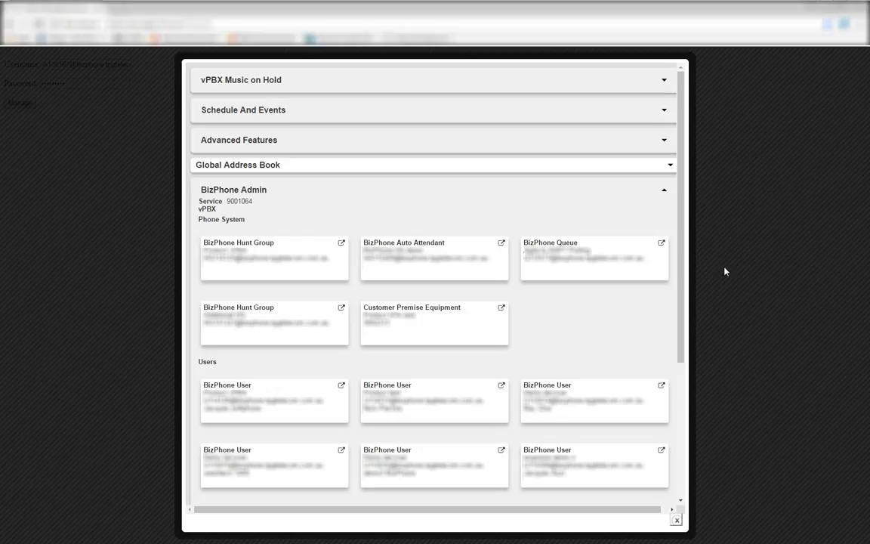
pyautogui.moveTo(518, 370)
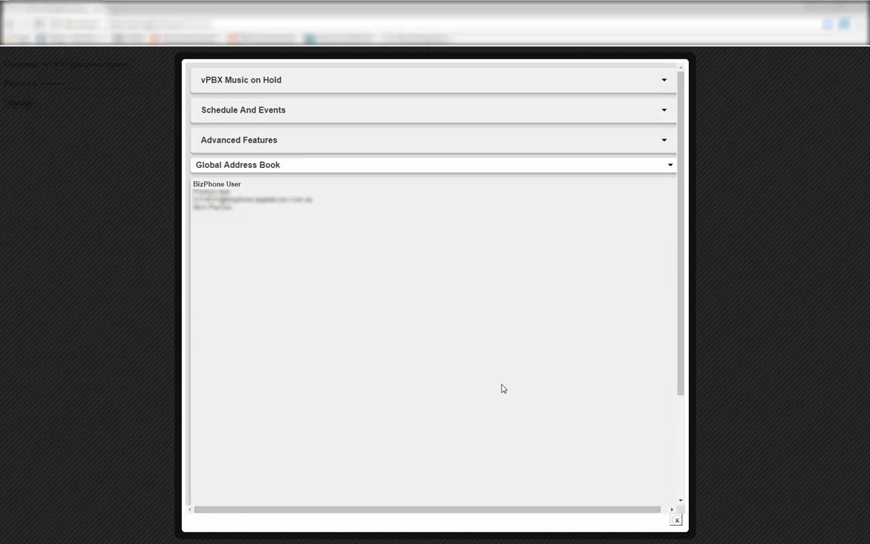
# Open the user's Call Forwarding Selective page and clear the old default forward-to number
pyautogui.click(217, 183)
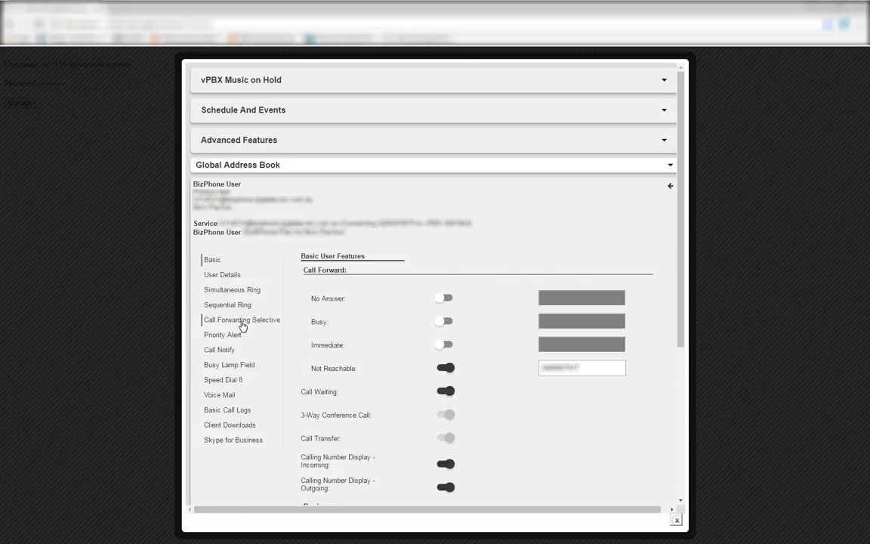
pyautogui.click(242, 319)
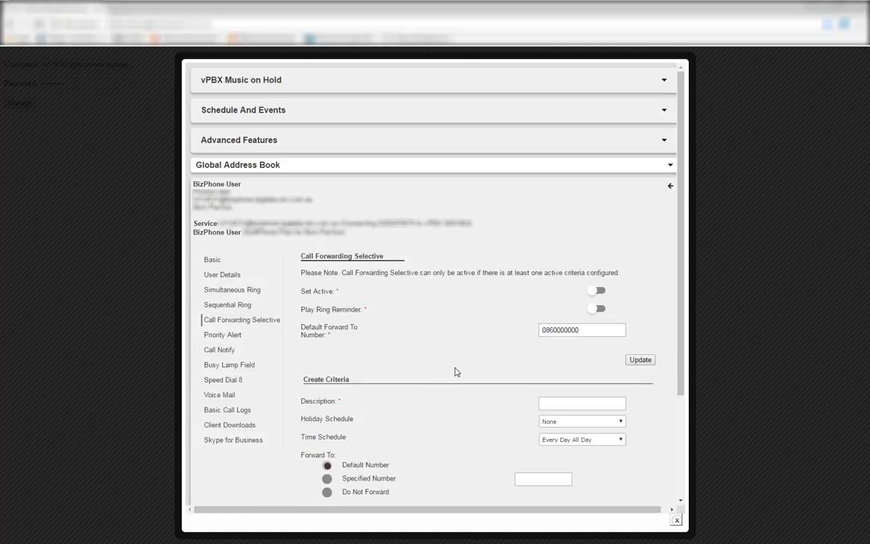
pyautogui.tripleClick(581, 330)
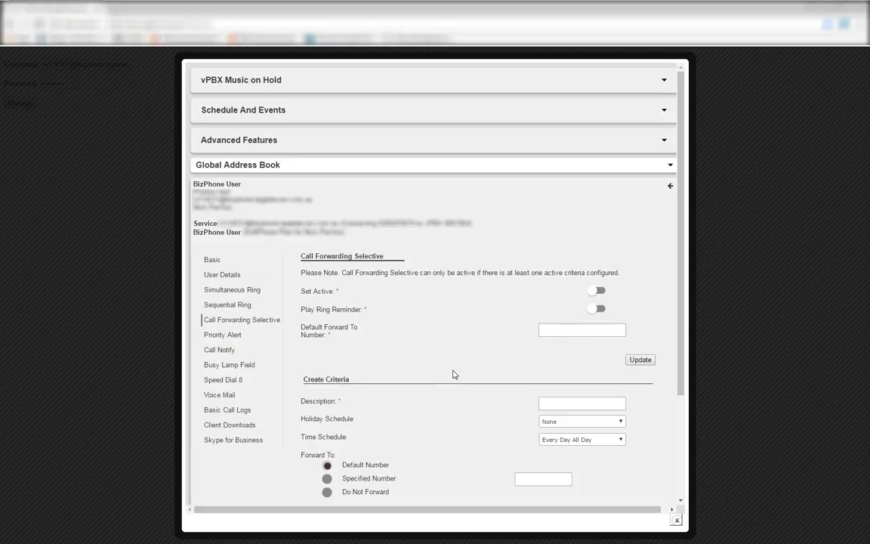
pyautogui.moveTo(450, 371)
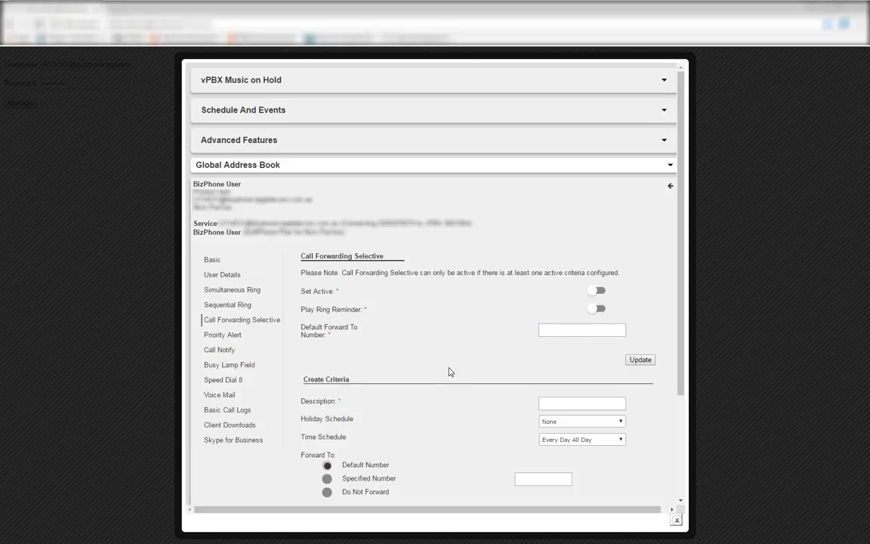
pyautogui.moveTo(315, 335)
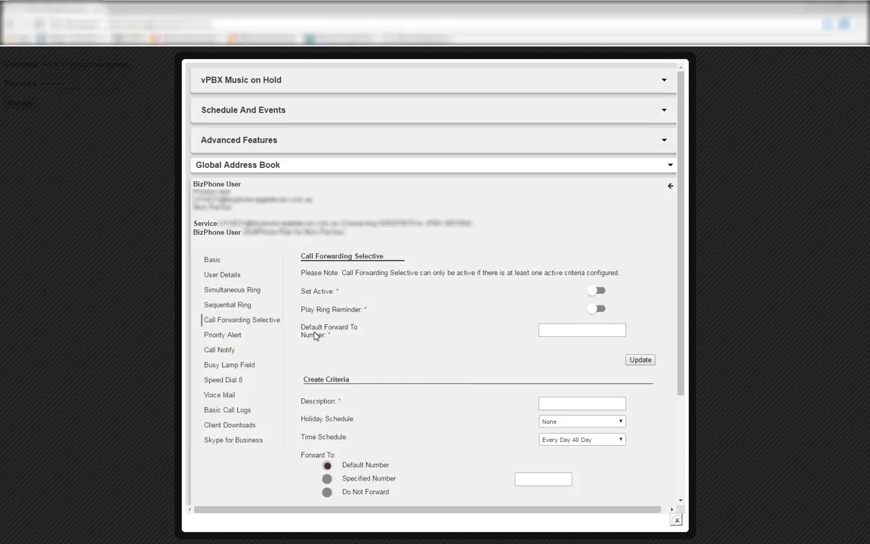
pyautogui.click(582, 329)
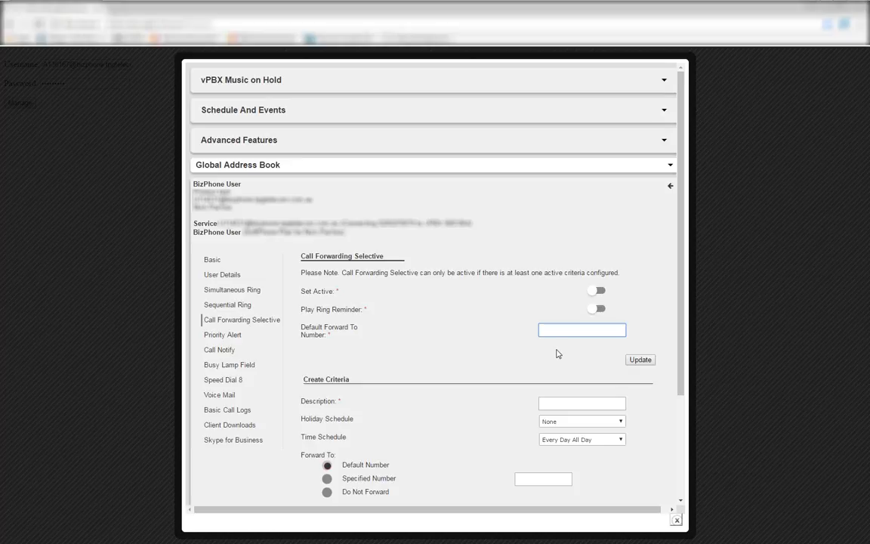
pyautogui.click(581, 330)
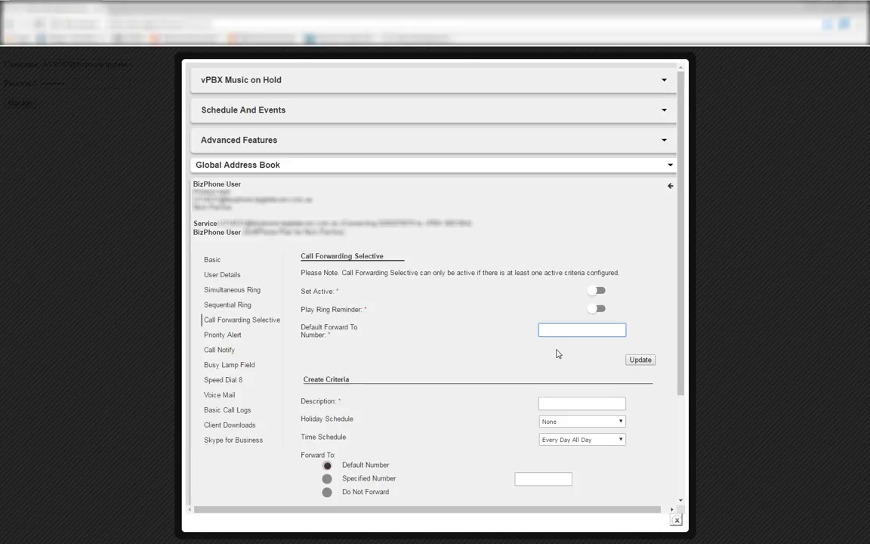
pyautogui.click(581, 330)
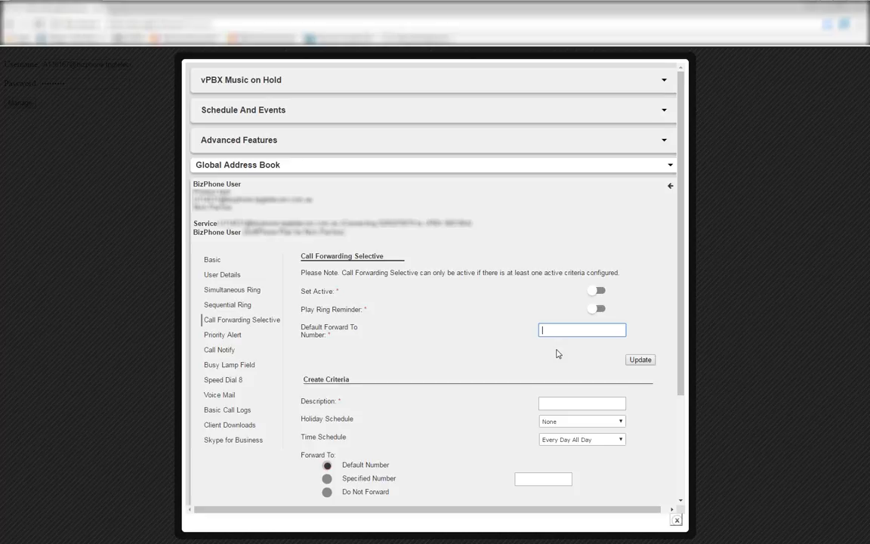
pyautogui.write('1')
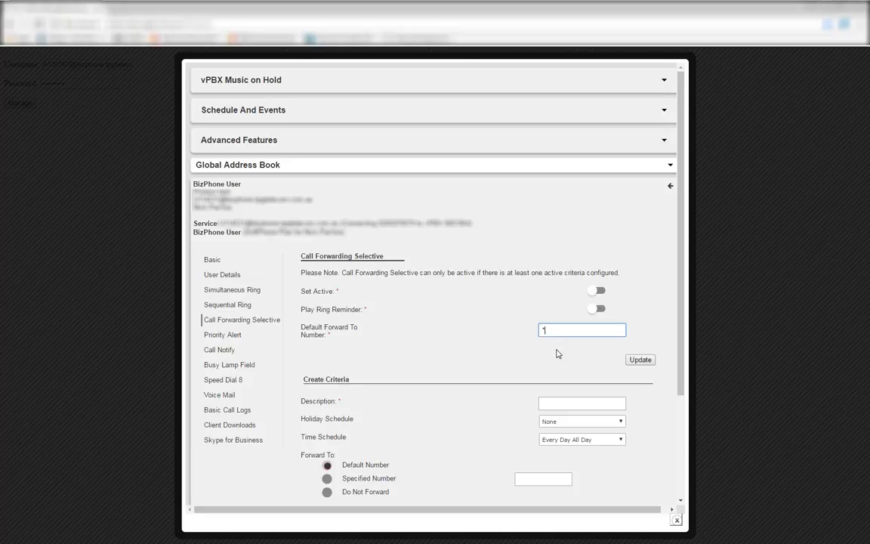
pyautogui.write('*550')
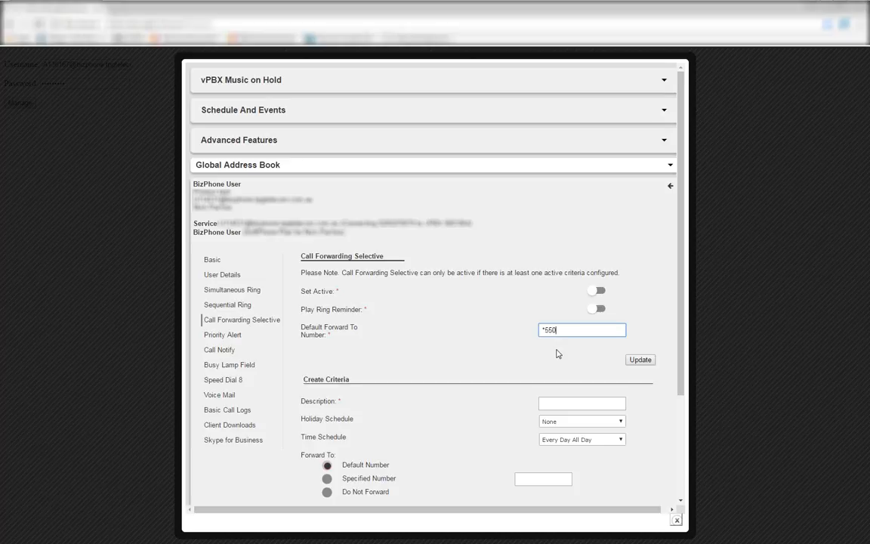
pyautogui.write('285')
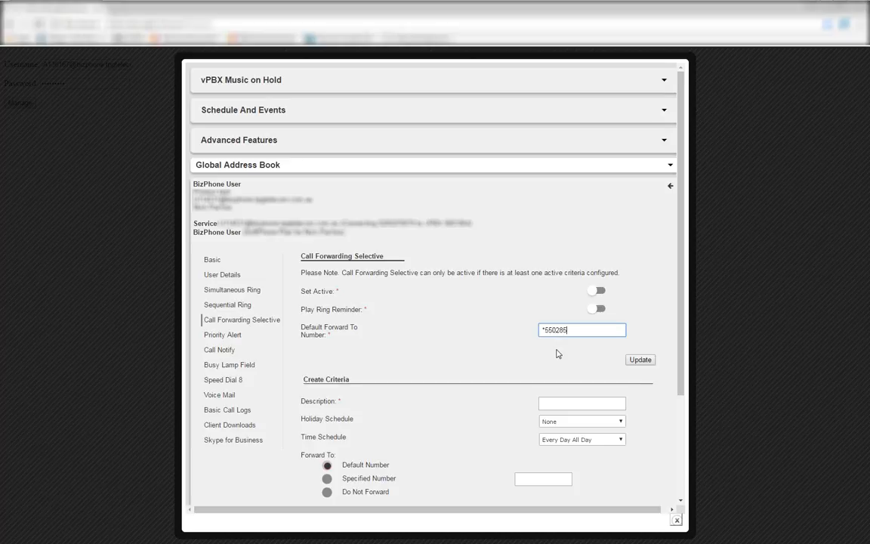
pyautogui.write('070')
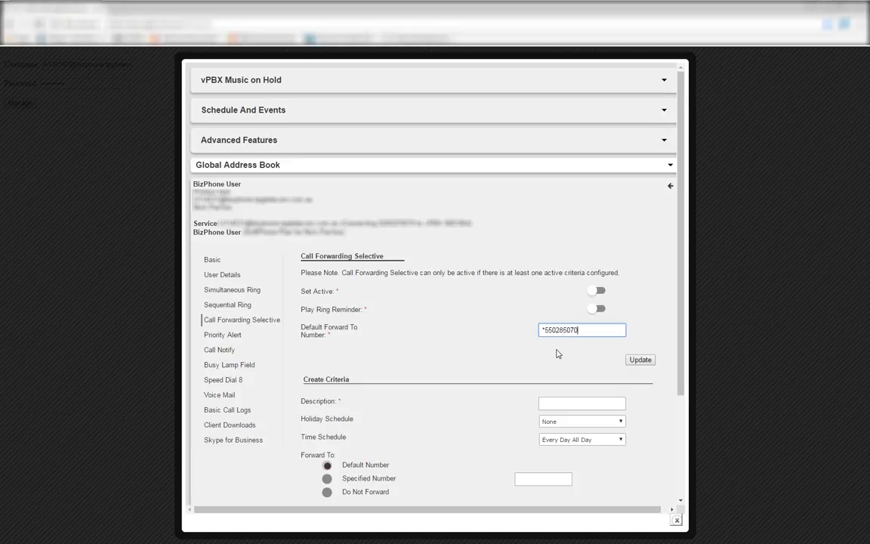
pyautogui.write('679')
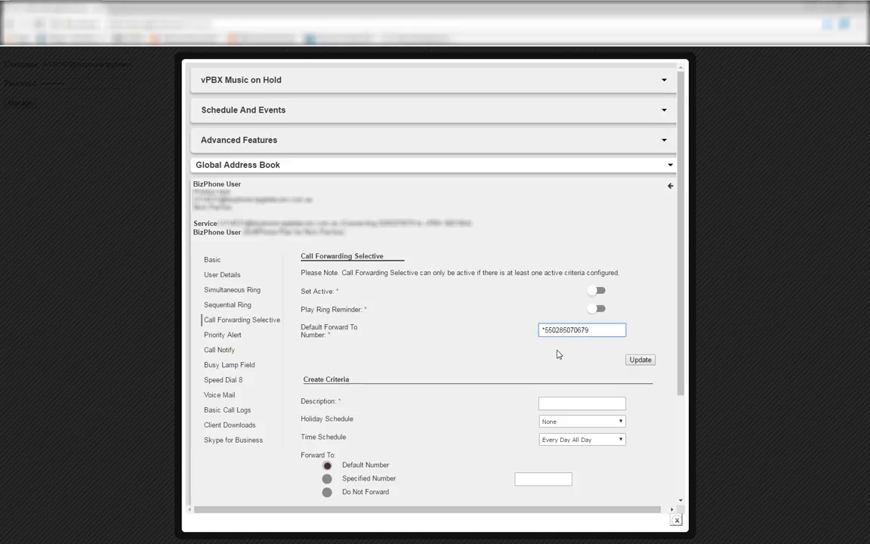
pyautogui.click(639, 359)
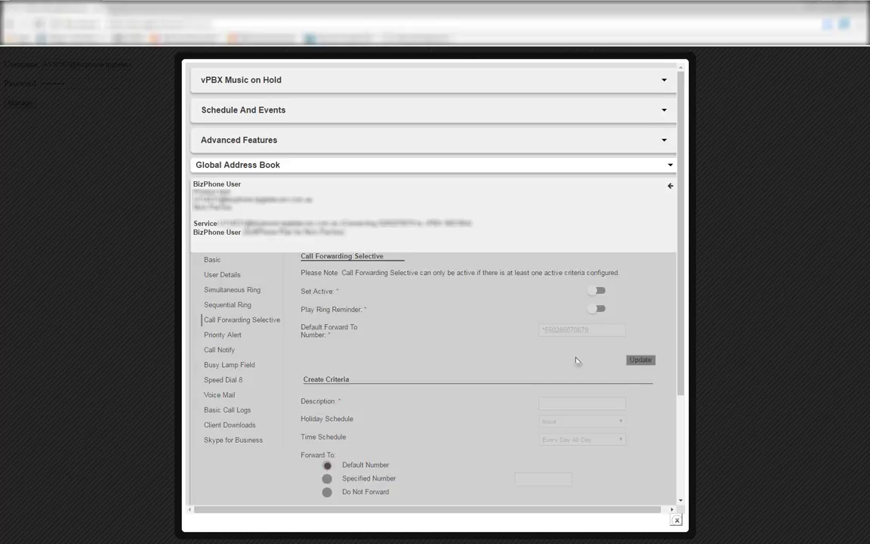
pyautogui.click(640, 359)
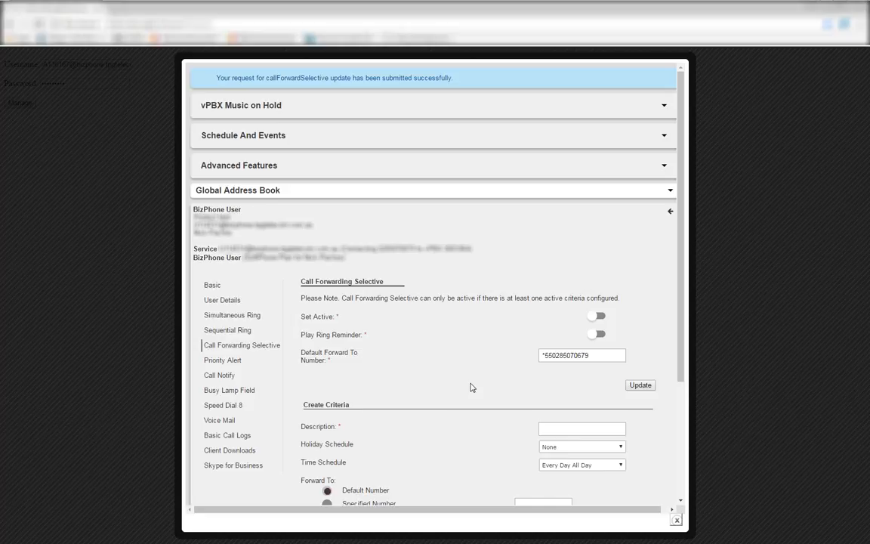
pyautogui.moveTo(459, 410)
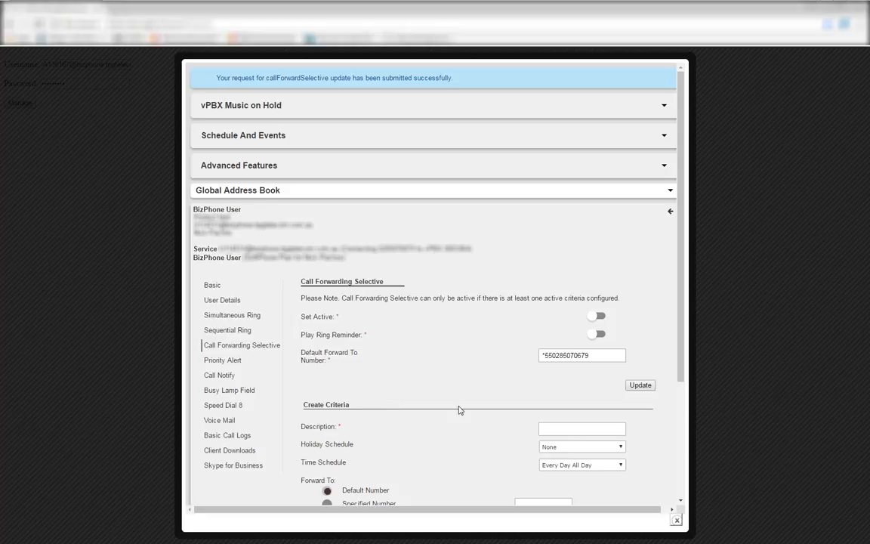
pyautogui.moveTo(518, 382)
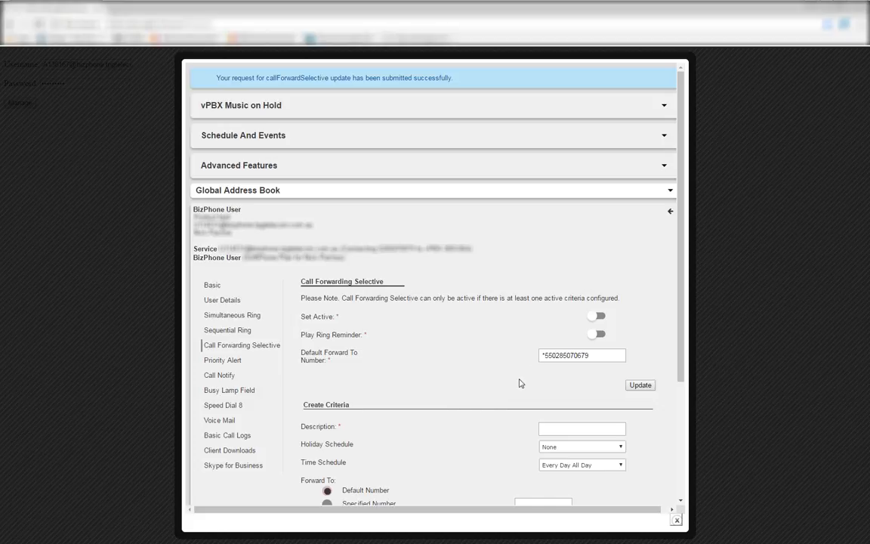
# Describe the criteria as 'Business After Hours' using the After Hours time schedule
pyautogui.scroll(-3)
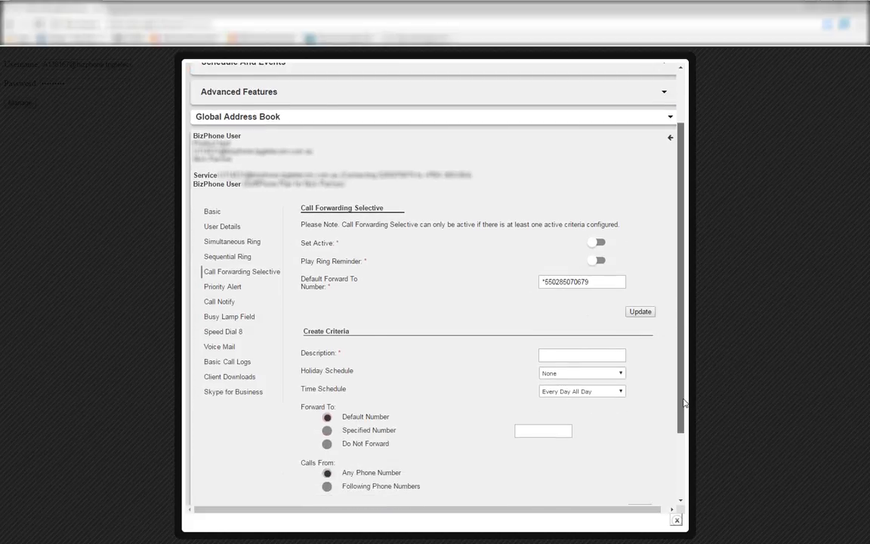
pyautogui.scroll(-3)
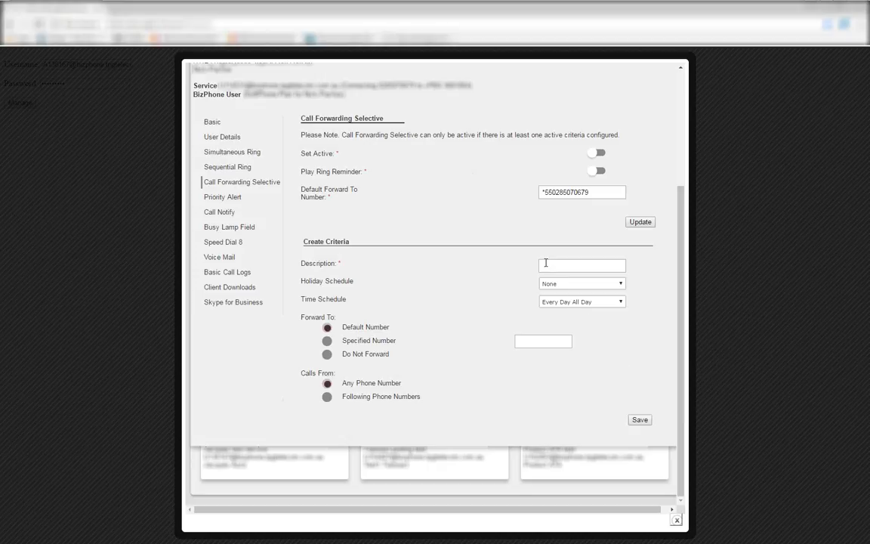
pyautogui.write('Busi')
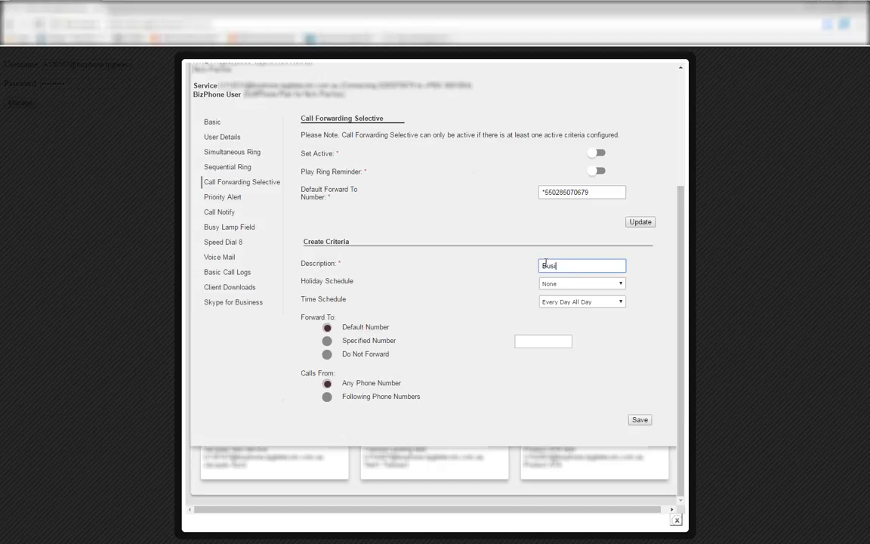
pyautogui.write('Business AfterH')
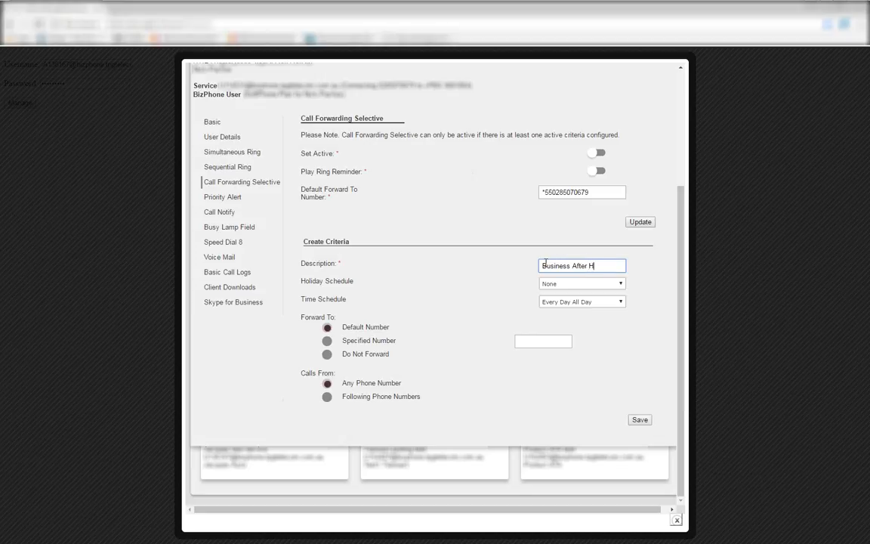
pyautogui.write('ours')
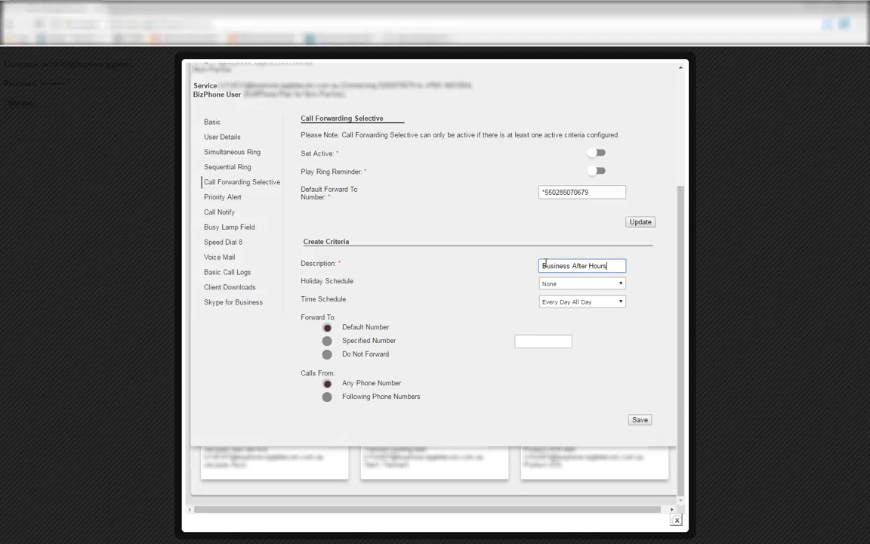
pyautogui.click(619, 302)
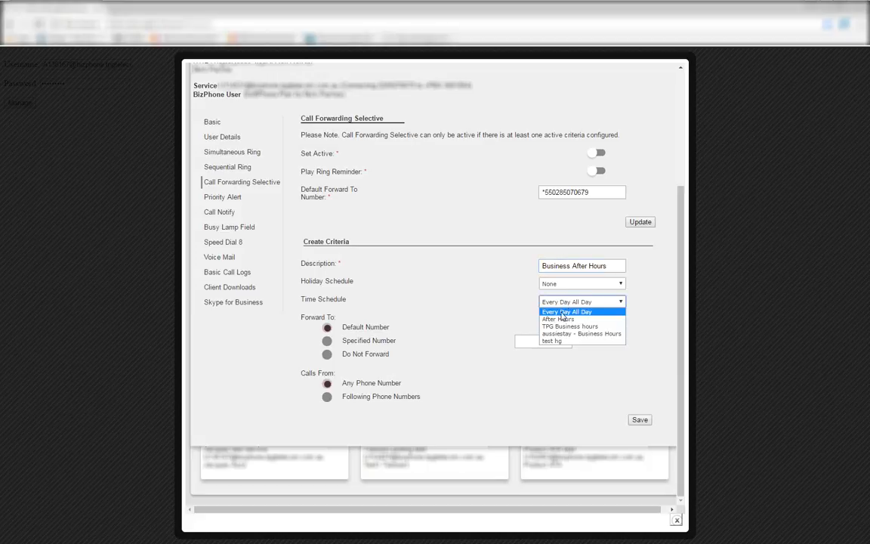
pyautogui.click(558, 318)
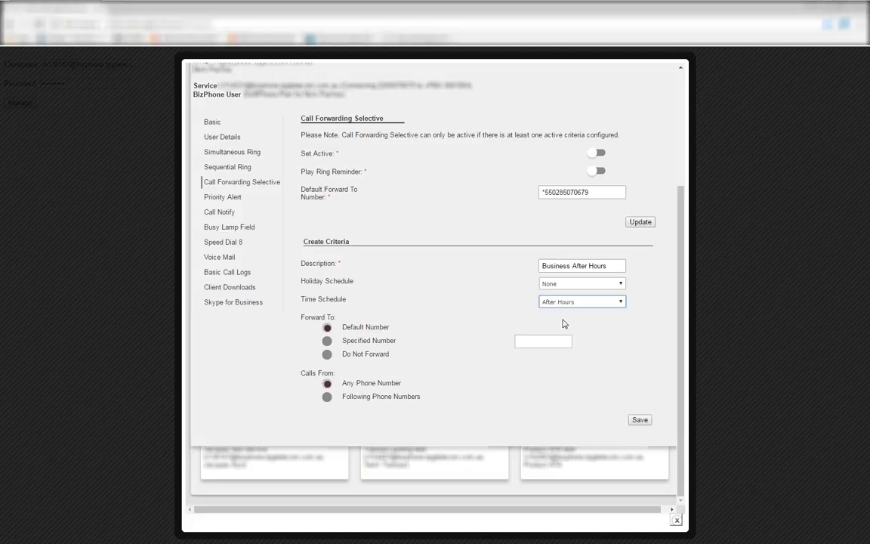
pyautogui.moveTo(391, 348)
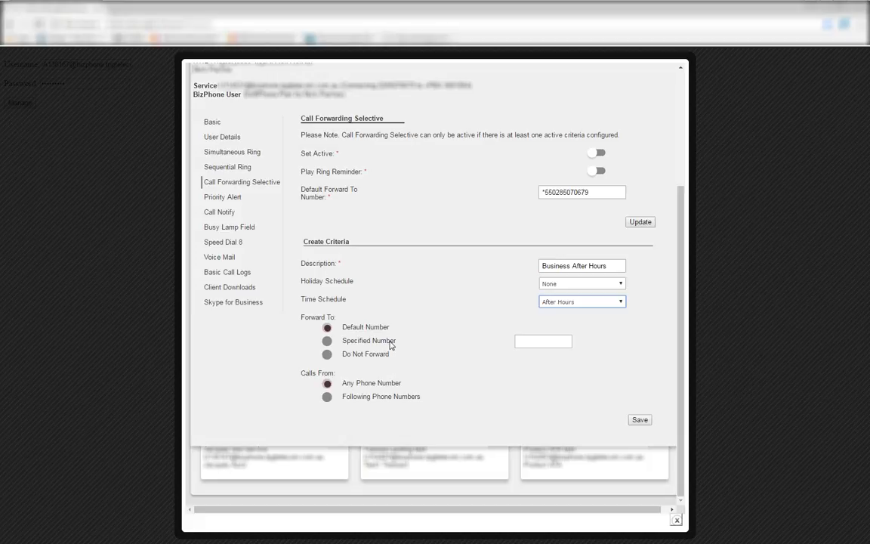
pyautogui.moveTo(400, 410)
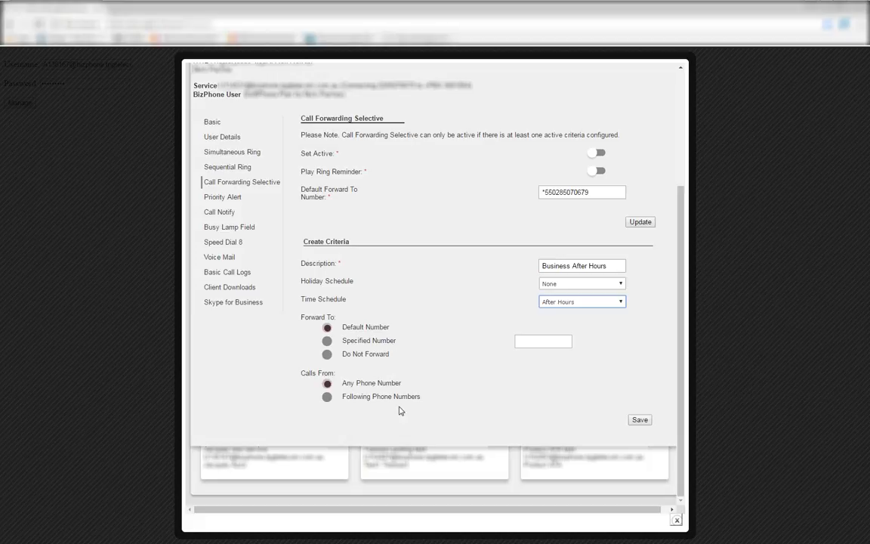
# Apply the criteria to calls from any phone number and save it
pyautogui.click(327, 396)
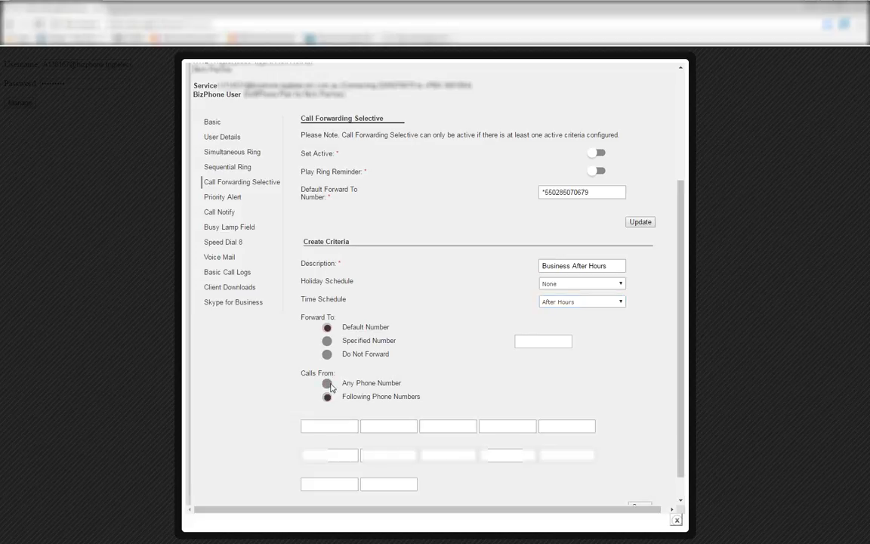
pyautogui.click(327, 383)
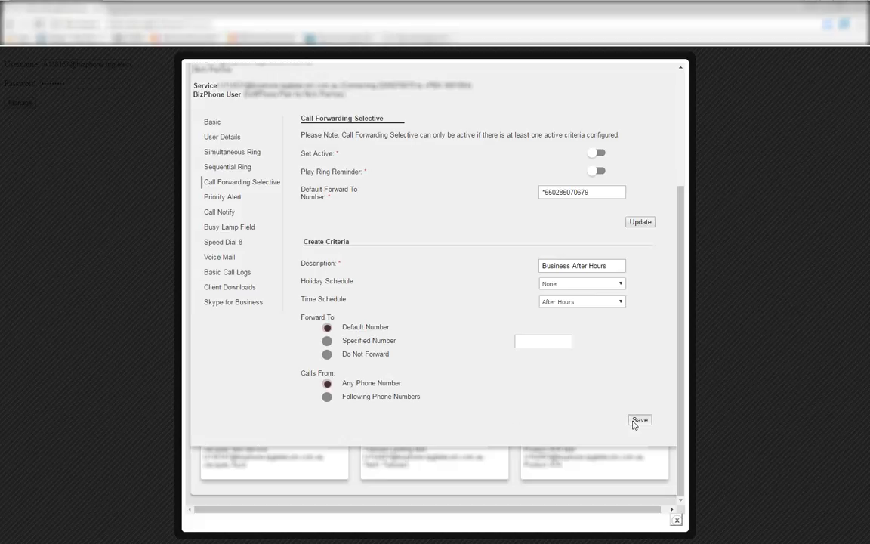
pyautogui.click(639, 420)
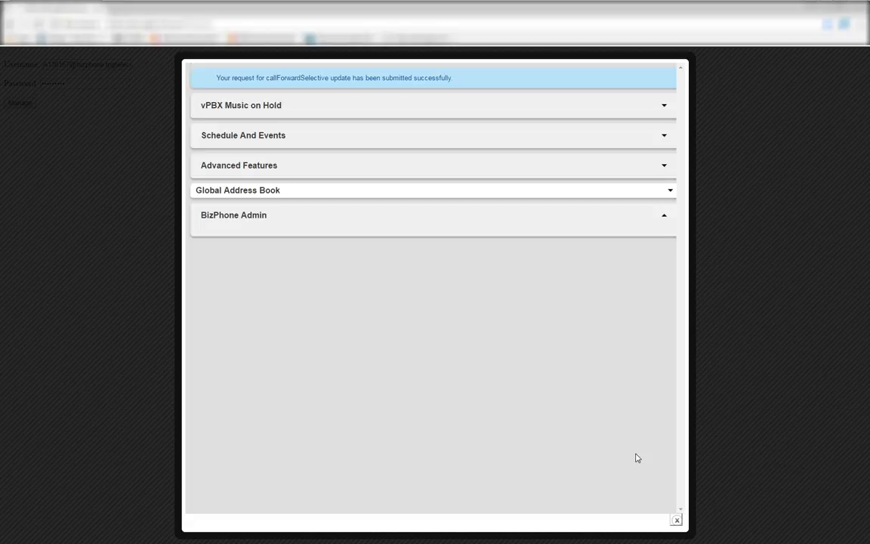
# Go through the BizPhone User card back to the user's Call Forwarding Selective page
pyautogui.click(433, 214)
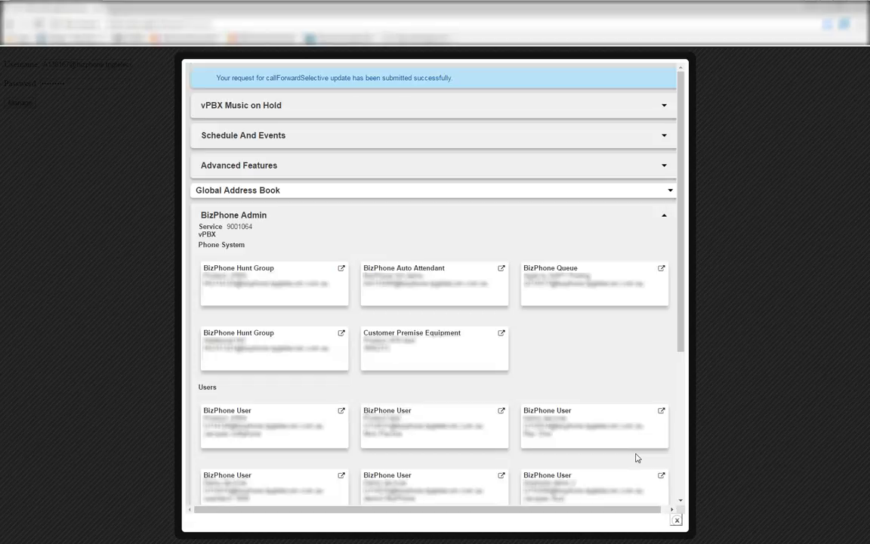
pyautogui.moveTo(637, 457)
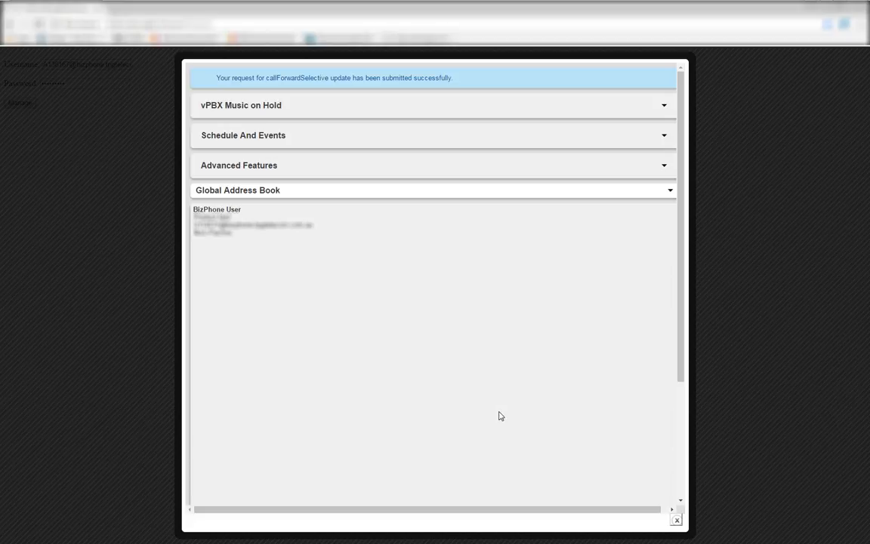
pyautogui.click(217, 209)
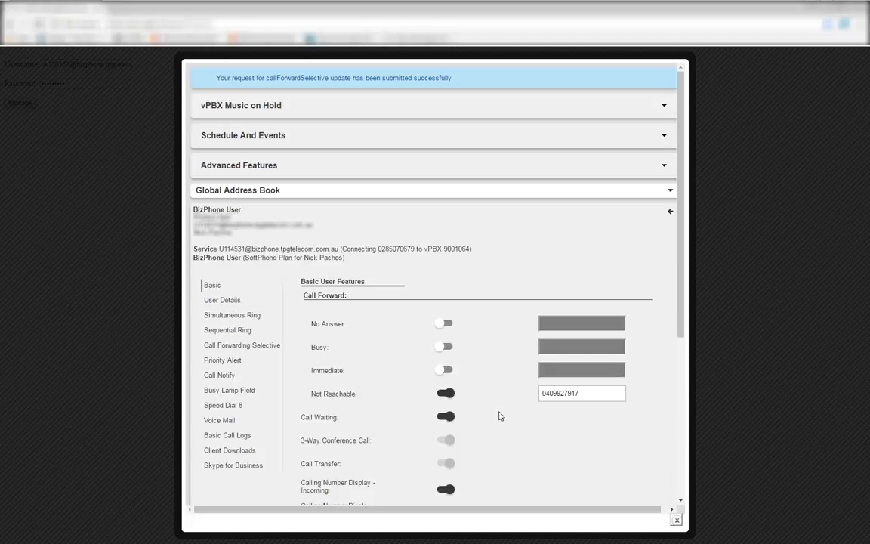
pyautogui.click(242, 345)
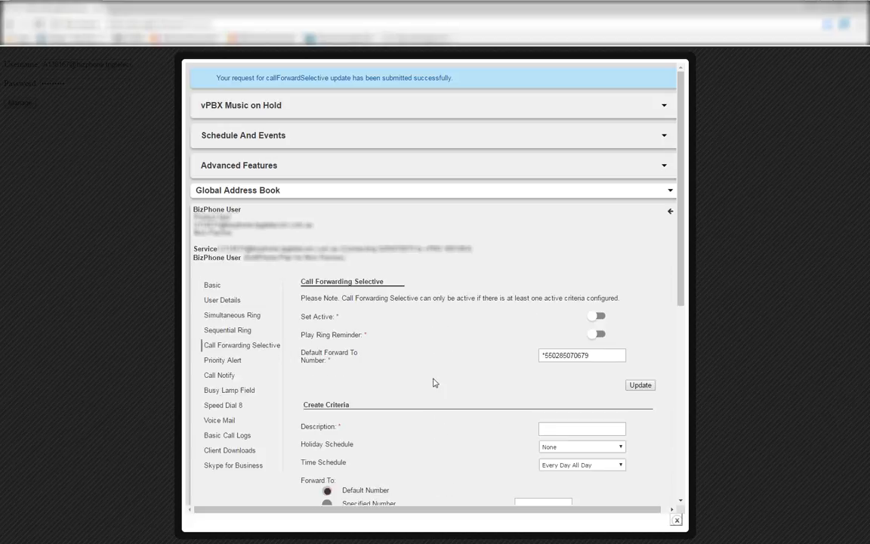
pyautogui.moveTo(447, 384)
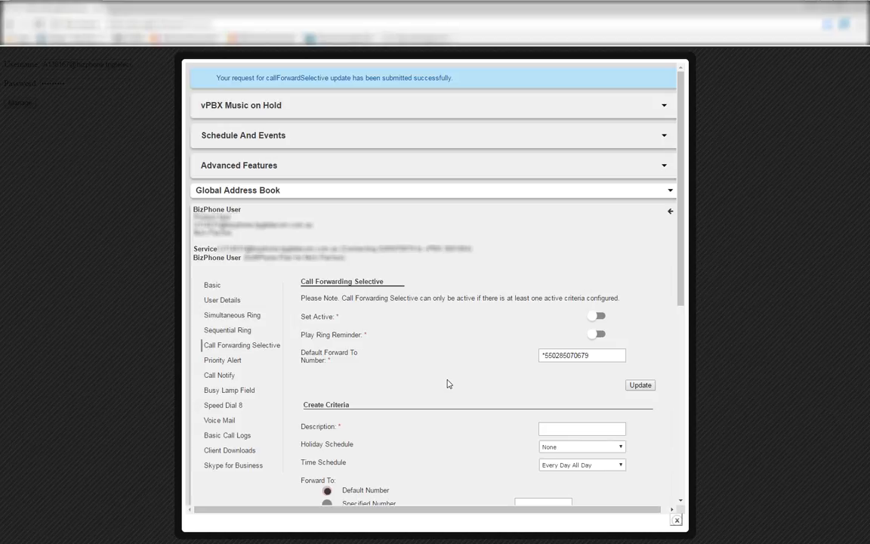
pyautogui.moveTo(682, 258)
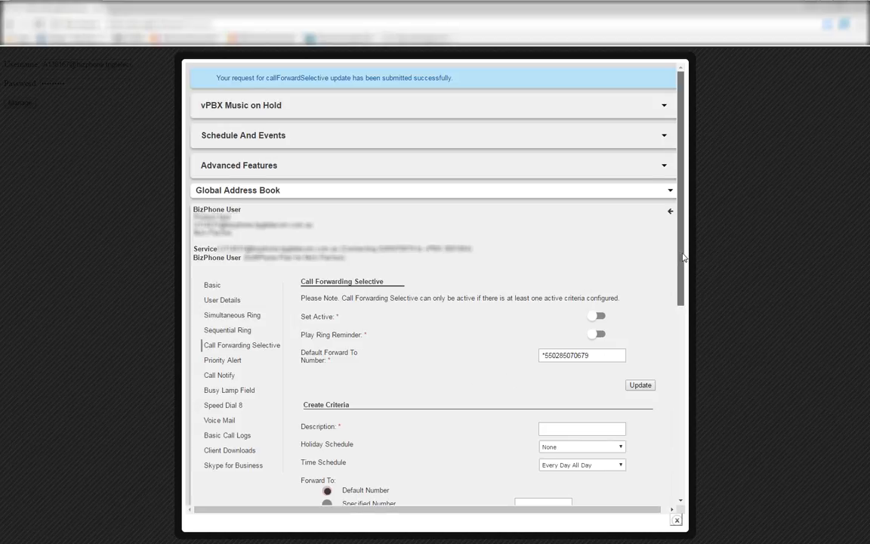
# Check that Business After Hours is active under Configured Criteria, then switch Set Active on
pyautogui.scroll(-3)
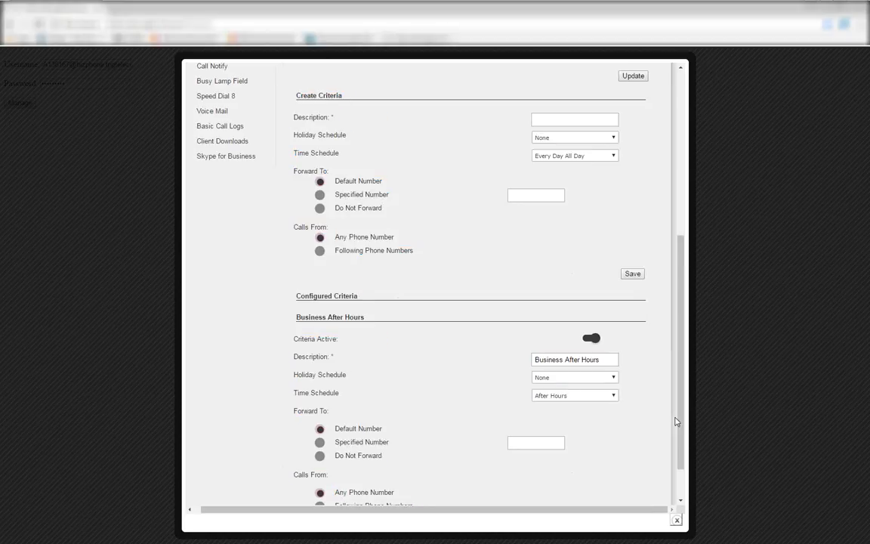
pyautogui.moveTo(466, 474)
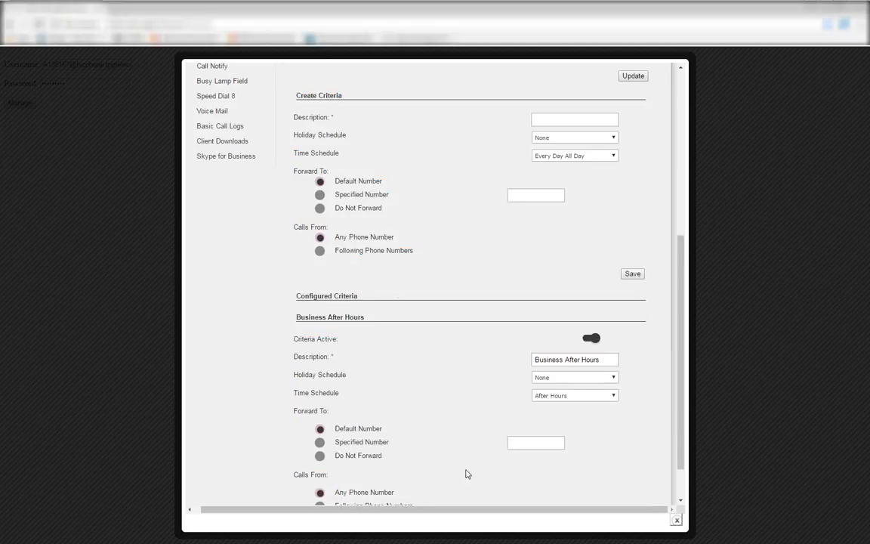
pyautogui.scroll(-3)
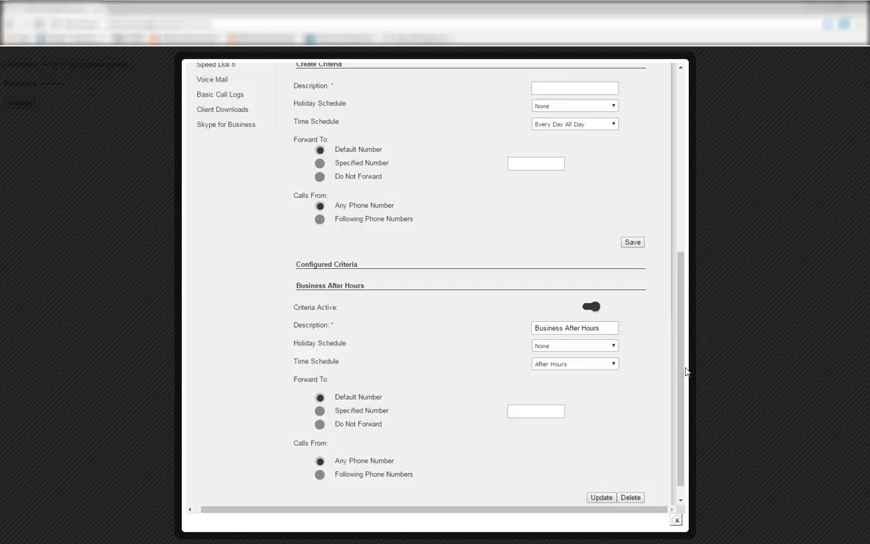
pyautogui.moveTo(647, 344)
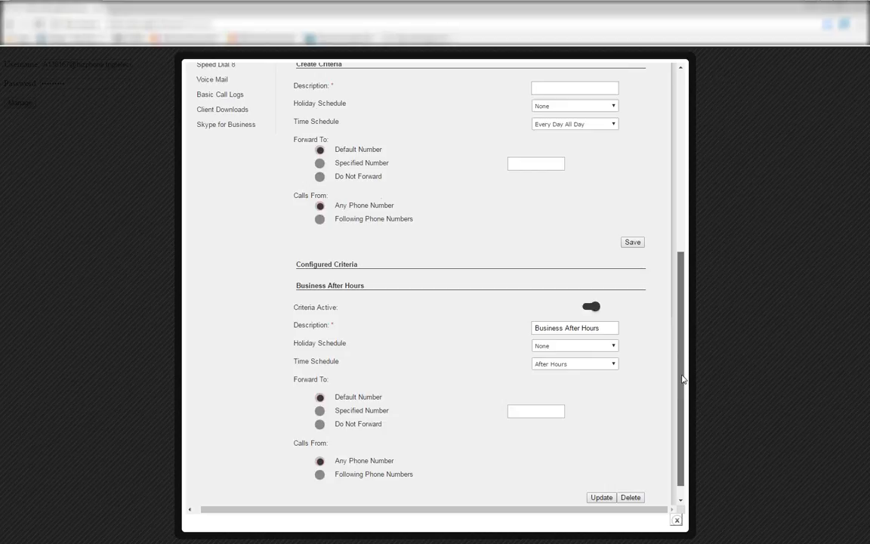
pyautogui.scroll(3)
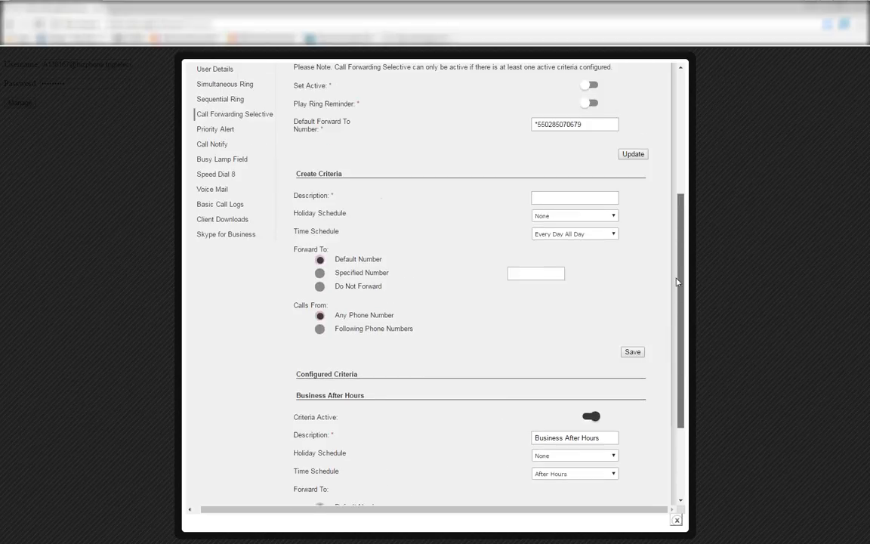
pyautogui.click(633, 154)
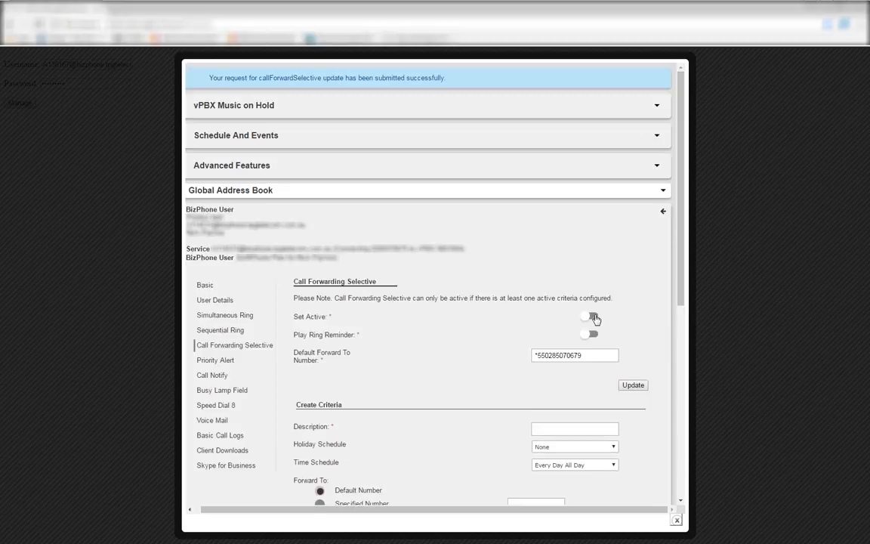
pyautogui.click(589, 317)
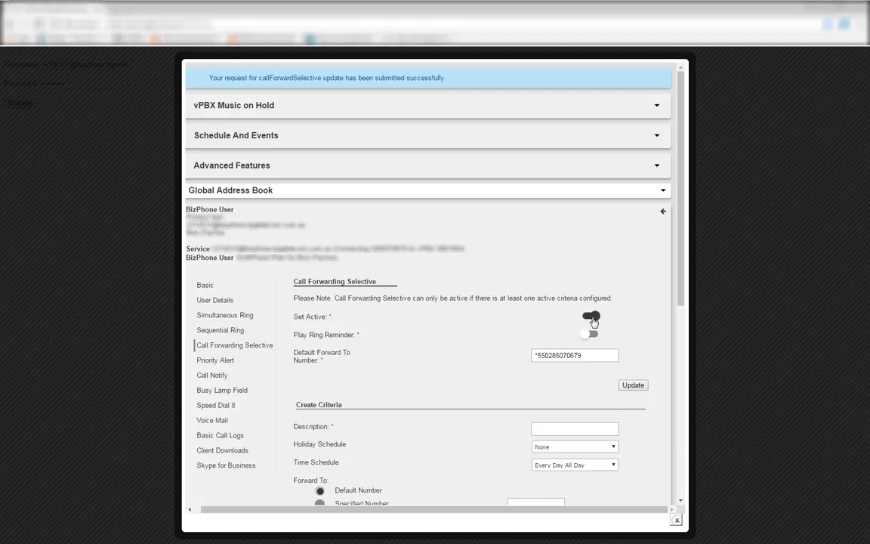